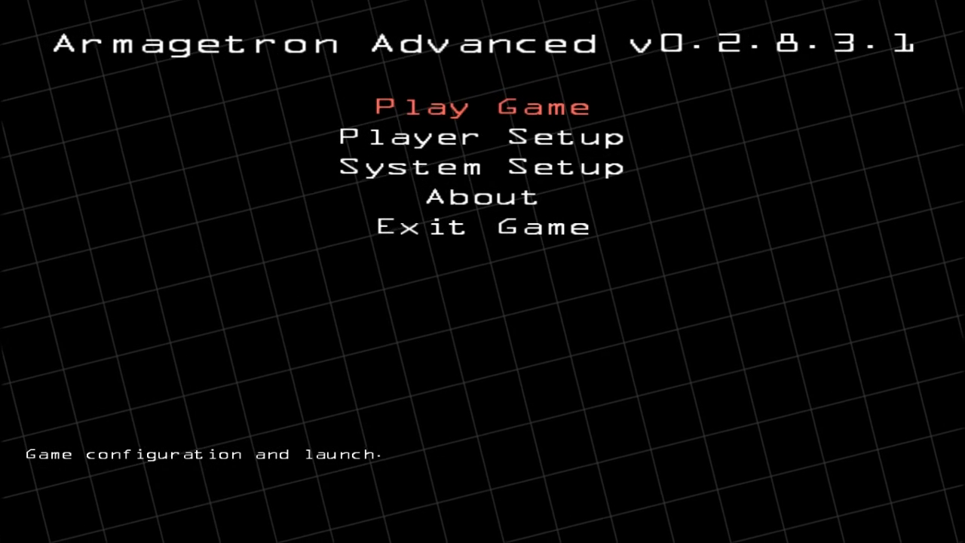
Enter the Play Game submenu listing multiplayer, local game and game setup options
{"action": "left_click", "coordinate": [480, 106]}
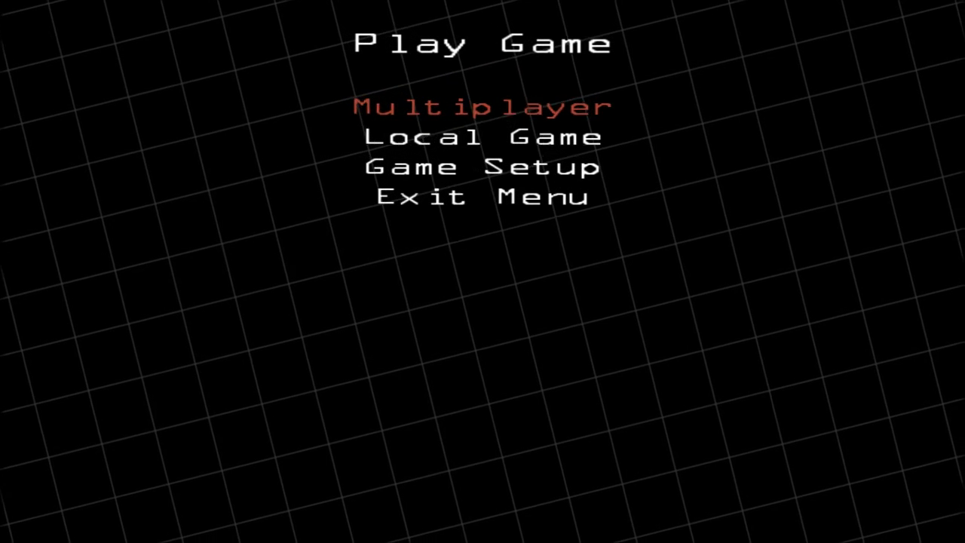